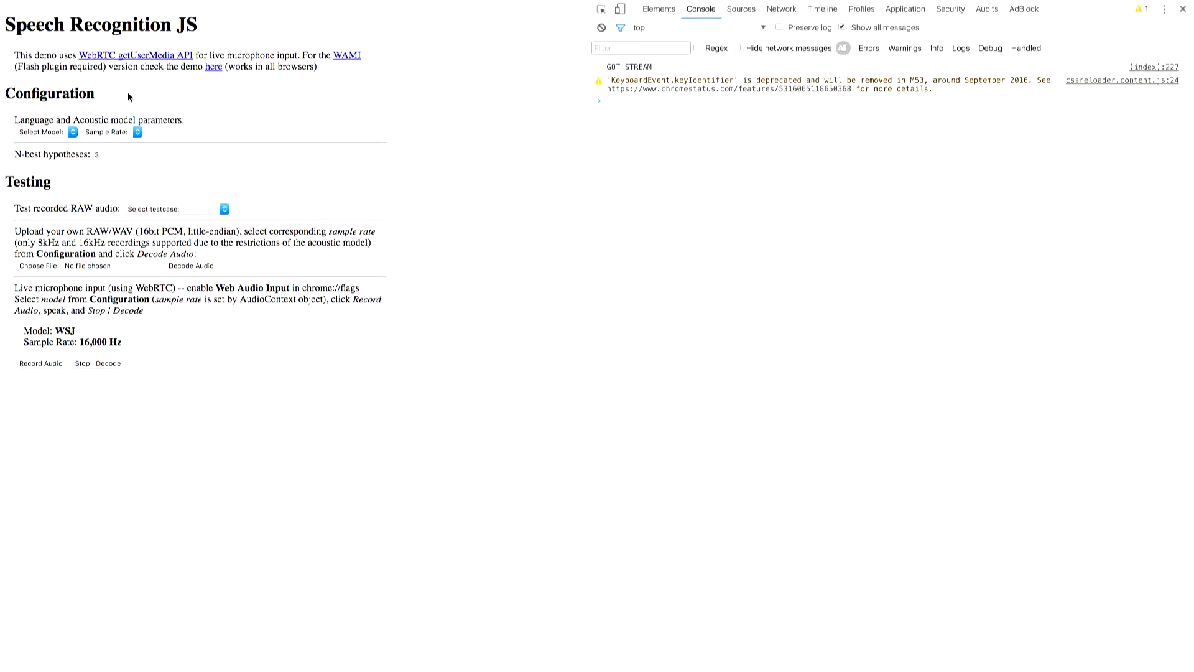
mouse_move(310, 162)
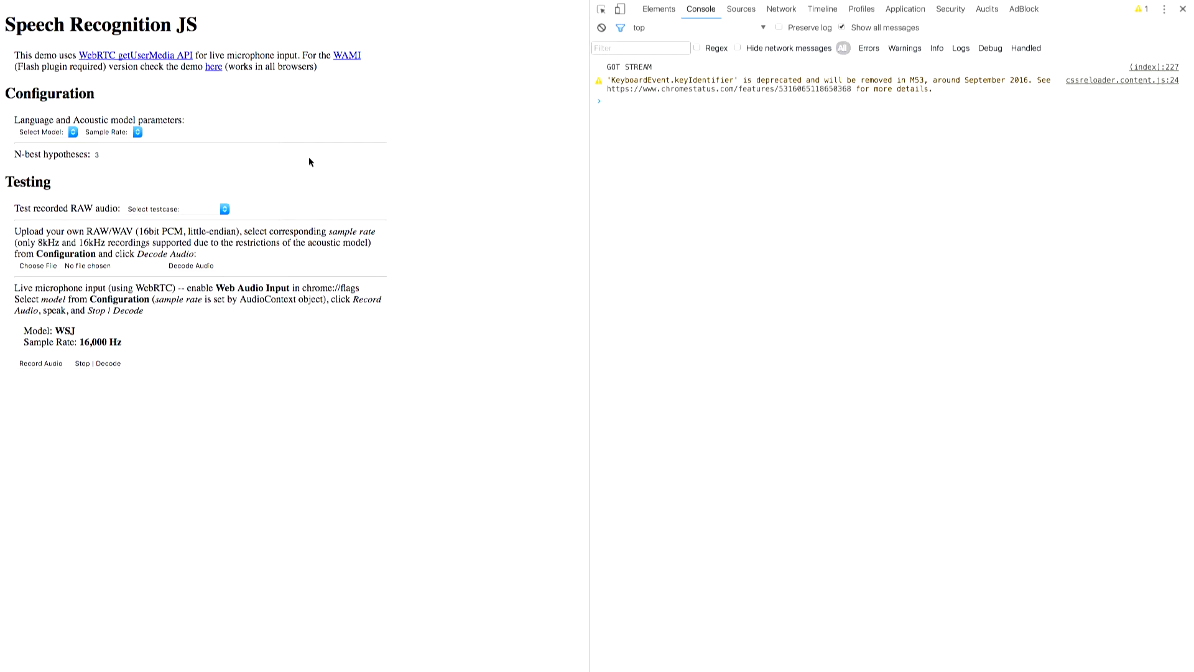
Choose the Digits model and an 8,000 Hz sample rate for live input
click(71, 131)
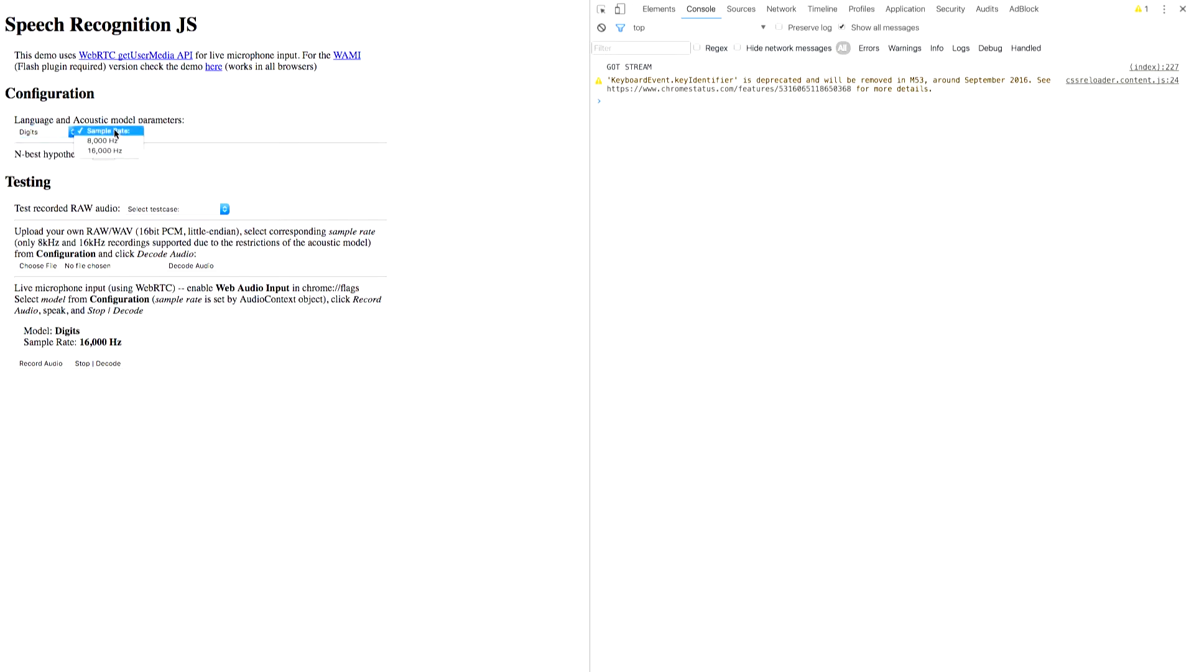
click(103, 140)
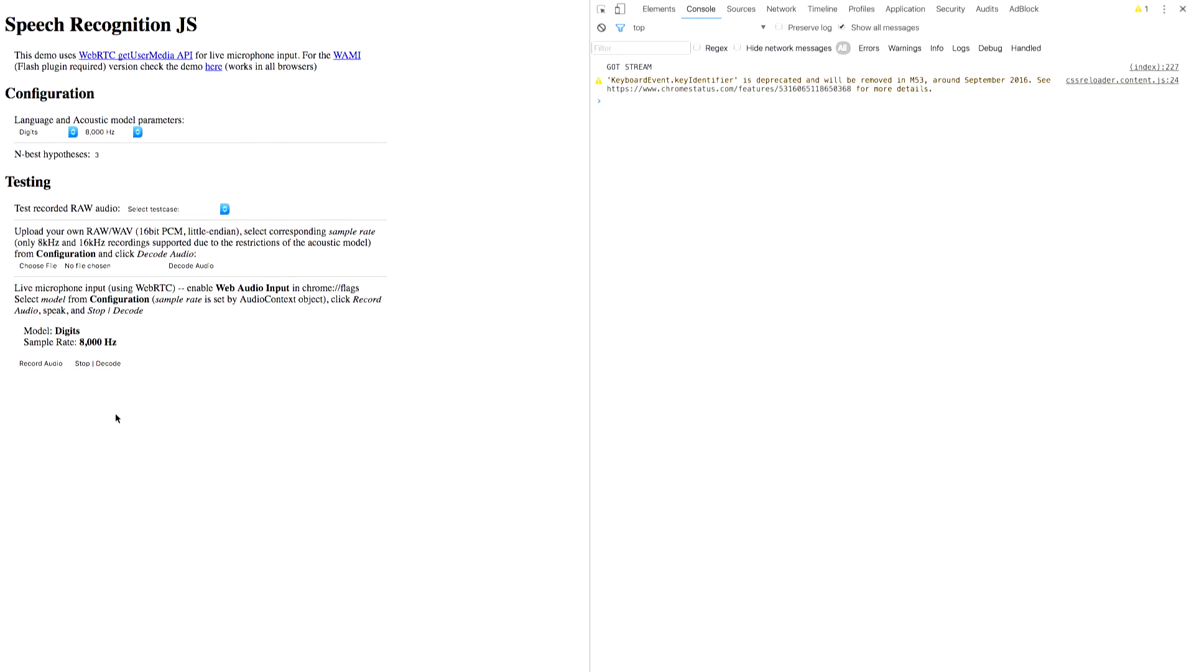
mouse_move(226, 356)
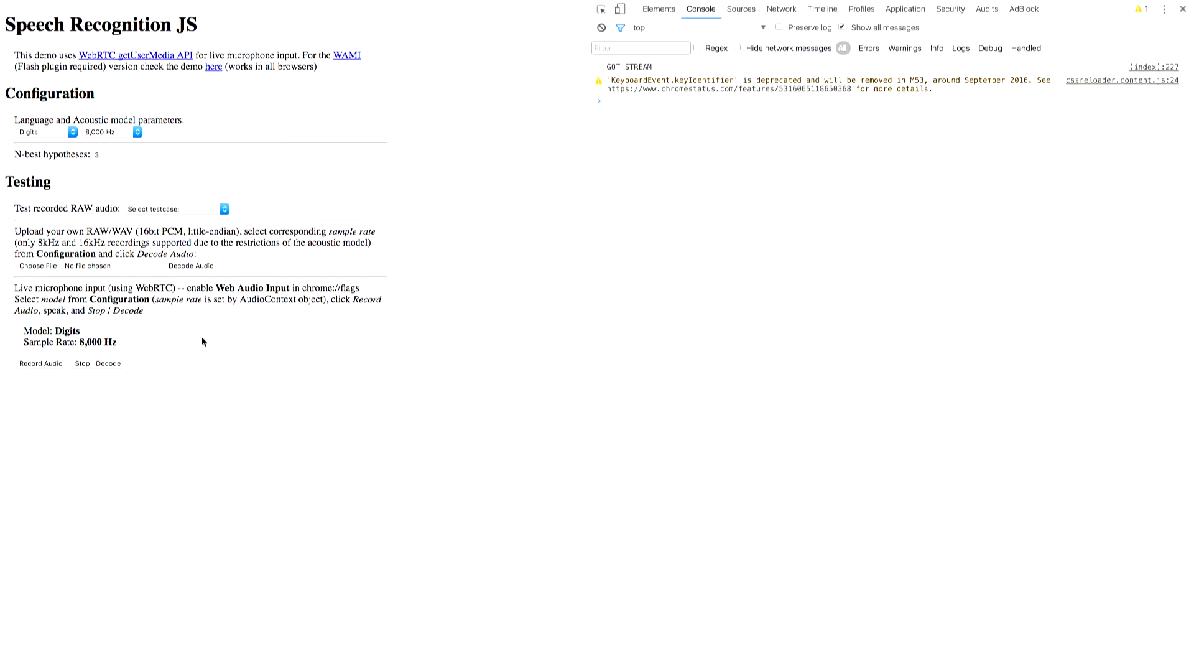
mouse_move(58, 359)
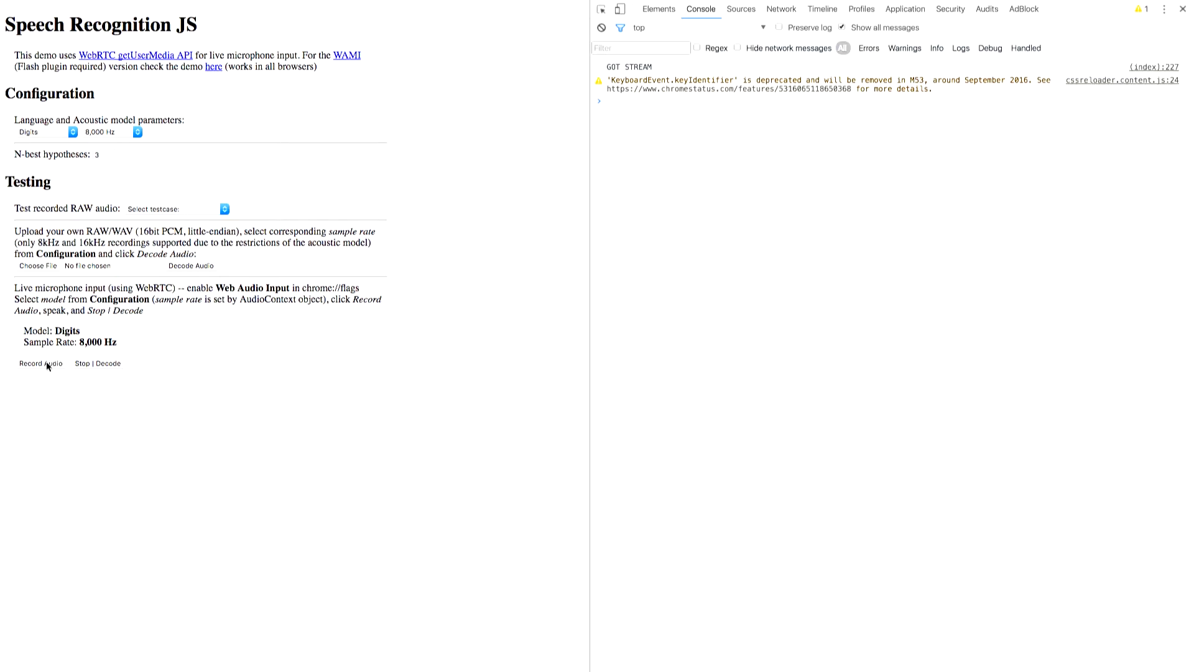
Record spoken digits from the microphone and decode them into '3 2 1' with three hypotheses
click(38, 363)
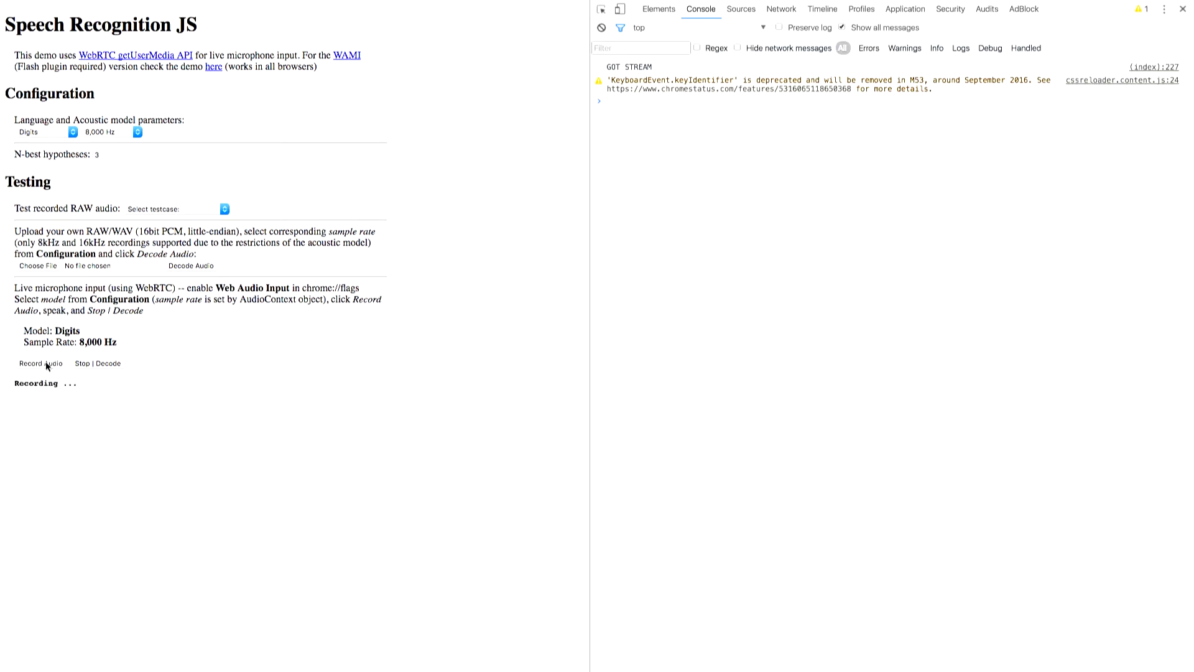
click(99, 363)
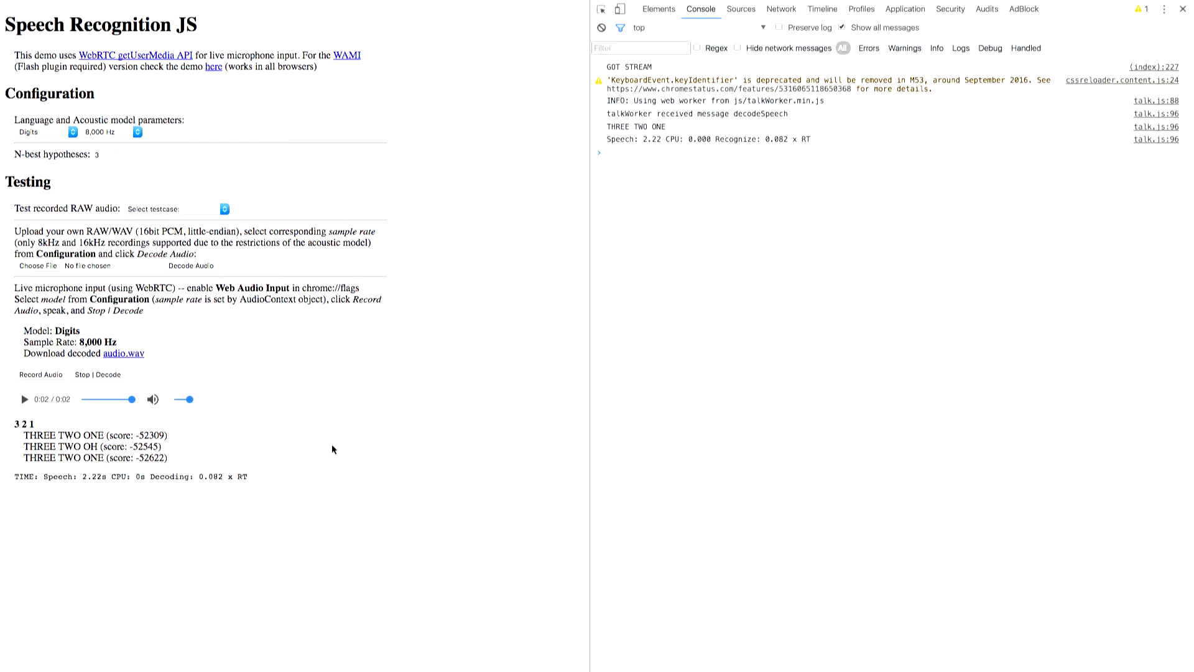
mouse_move(479, 423)
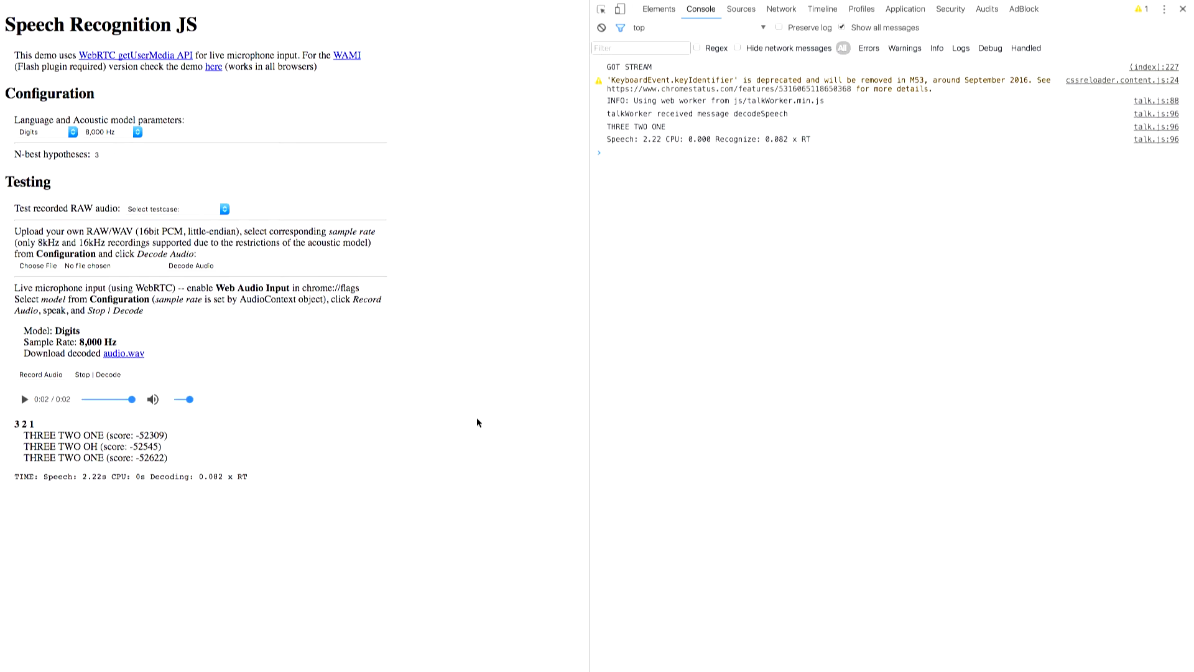
mouse_move(408, 435)
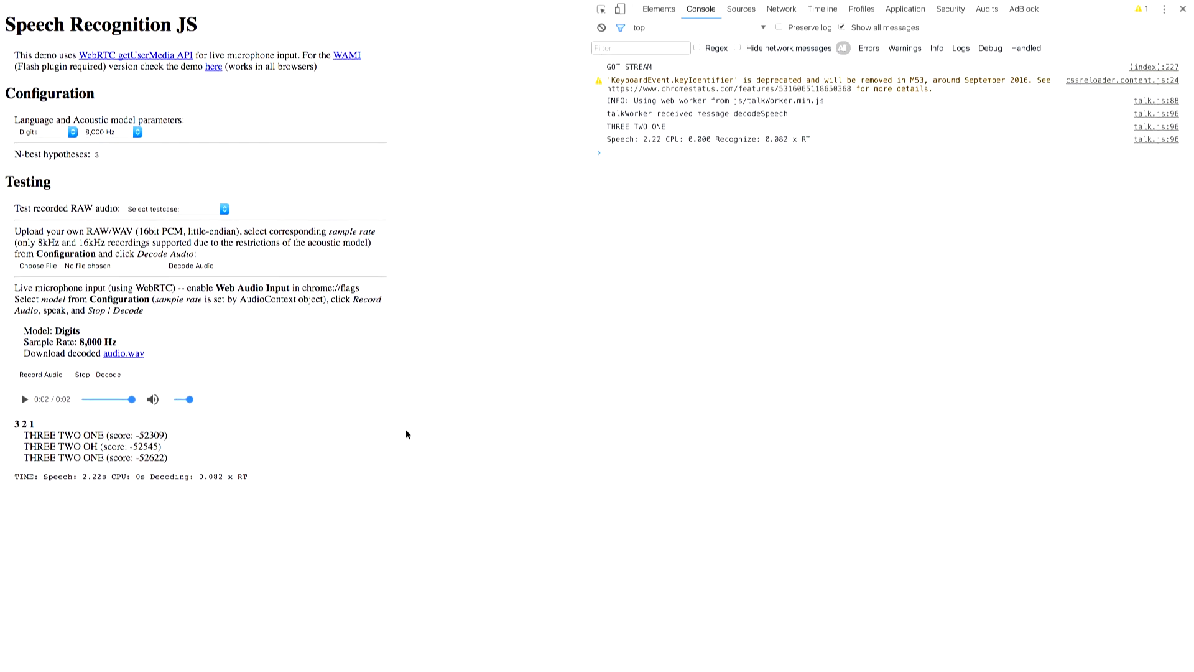
mouse_move(215, 482)
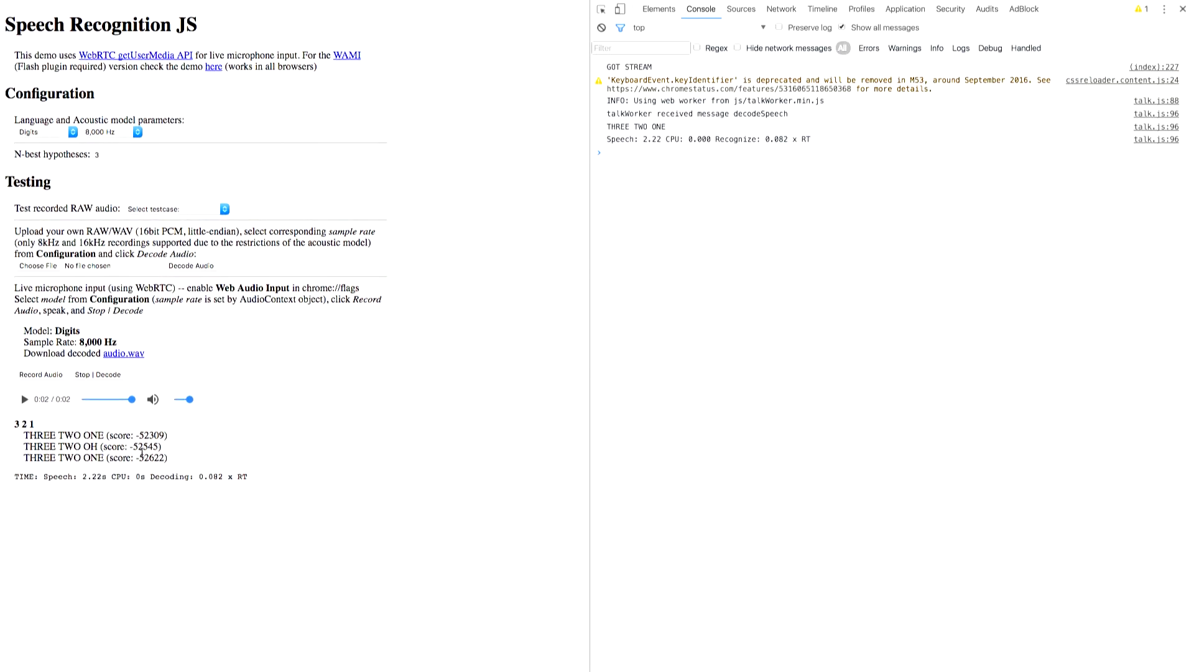
mouse_move(162, 531)
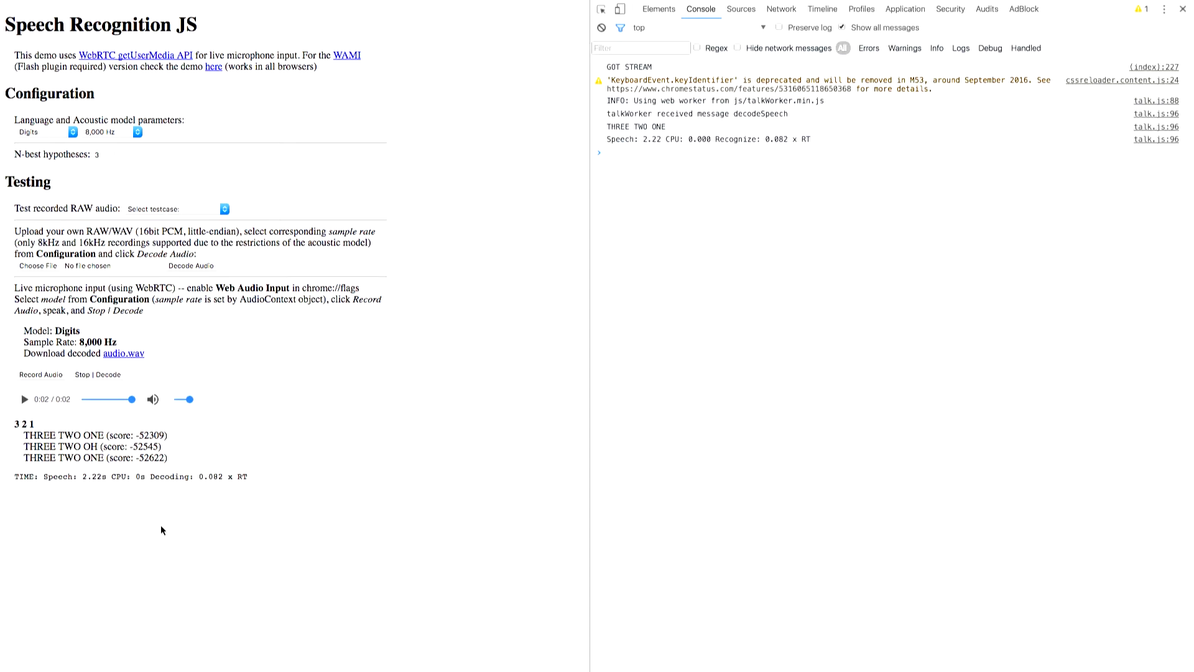
mouse_move(62, 166)
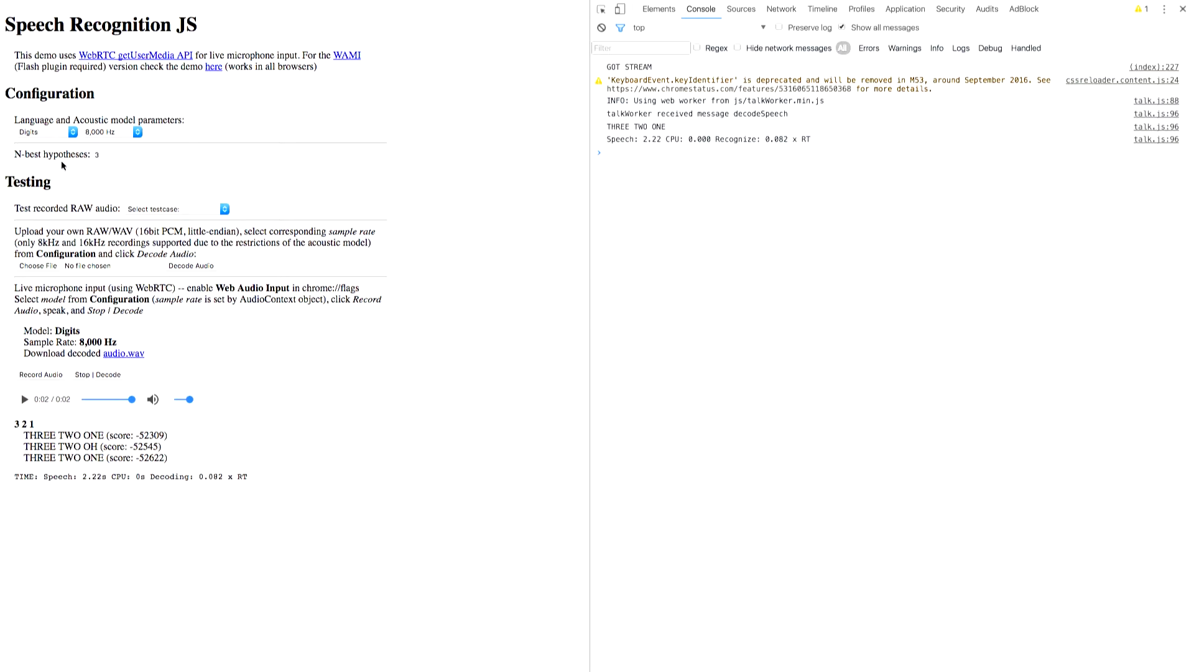
mouse_move(296, 173)
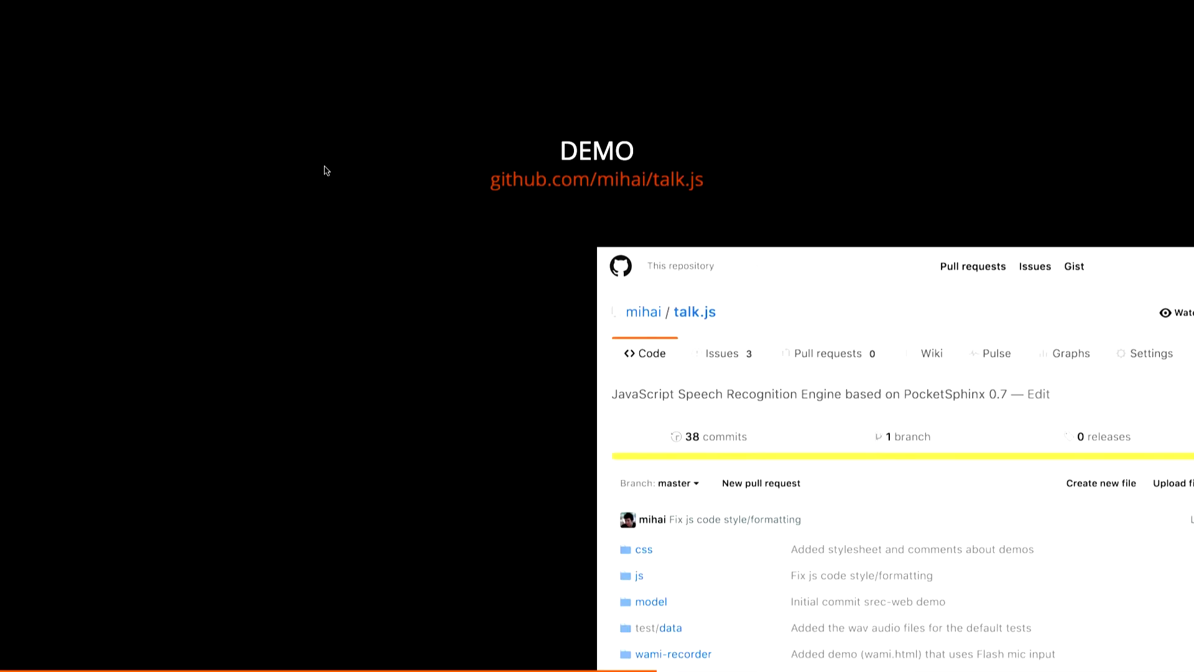
mouse_move(454, 190)
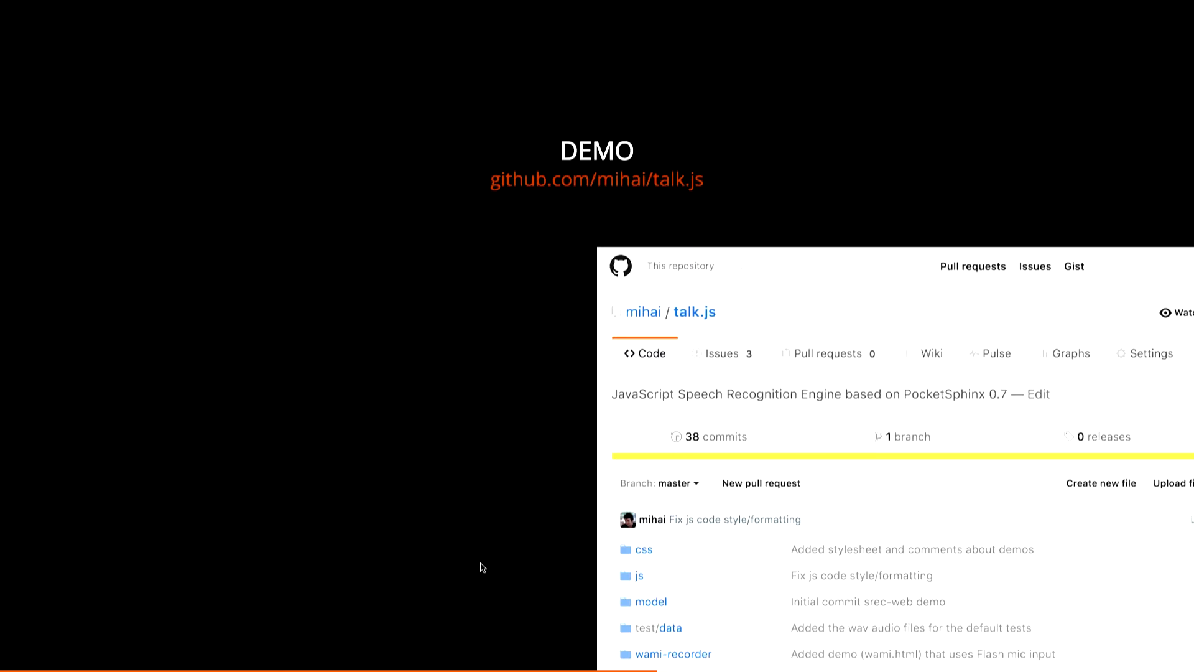
mouse_move(339, 574)
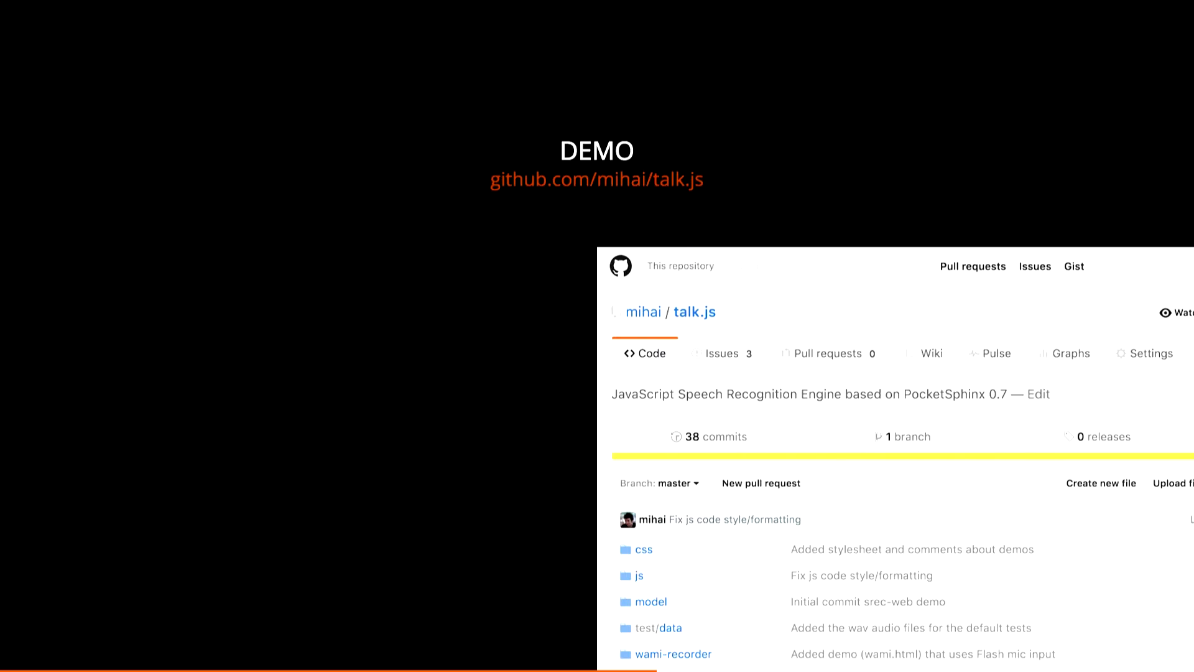
Advance from the talk.js demo slide to the Web Speech API Spec slide
key(Right)
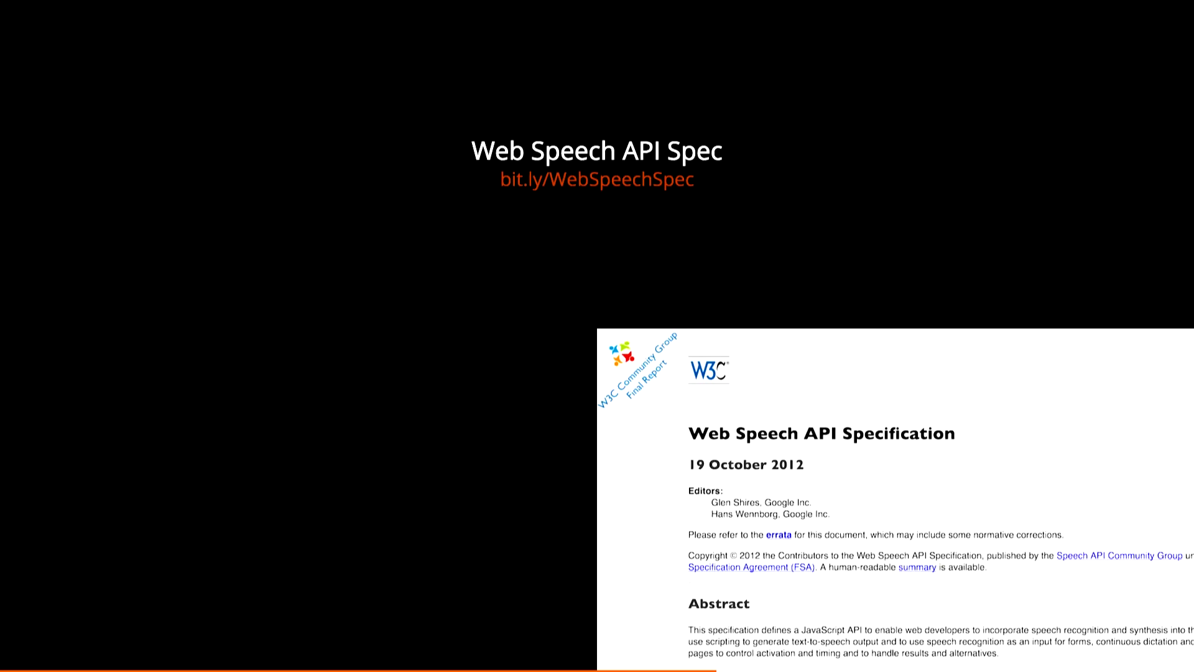